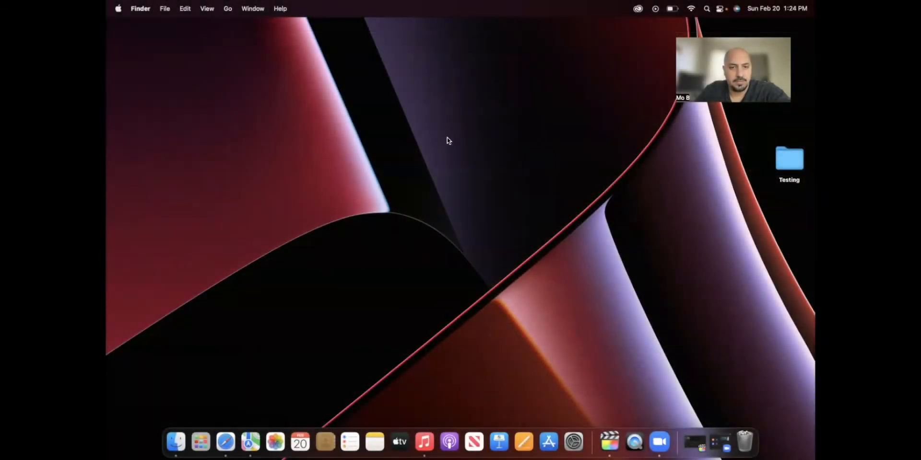
mouse_move(476, 402)
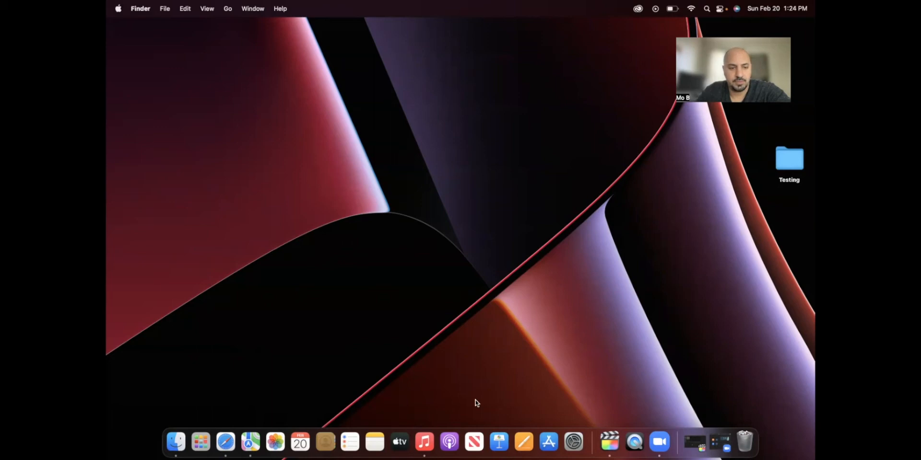
mouse_move(593, 197)
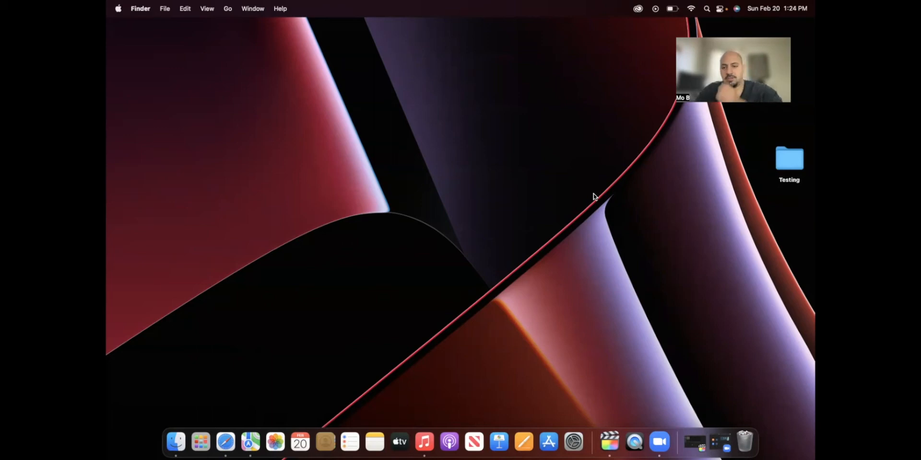
mouse_move(569, 268)
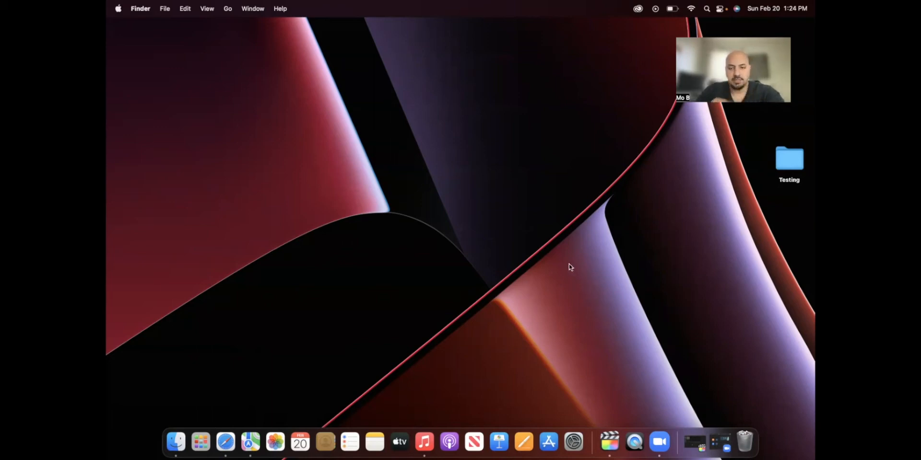
Launch Final Cut Pro from the Dock to see the Adjustment titles listed.
click(621, 441)
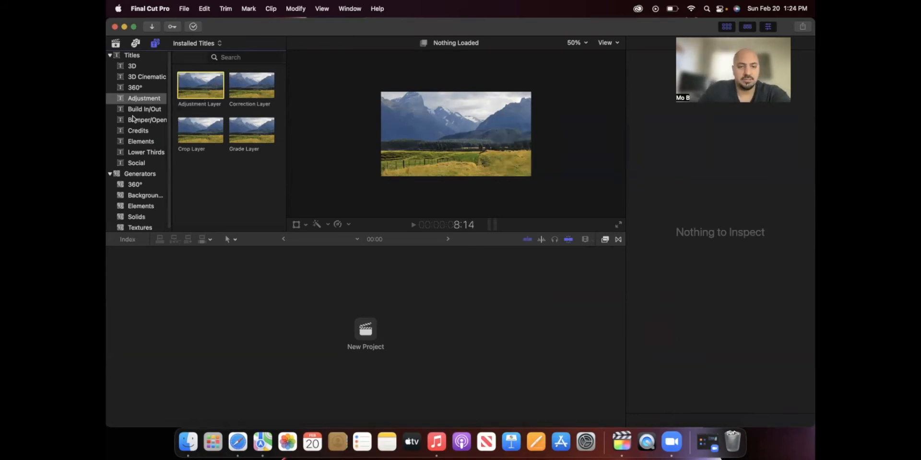
mouse_move(293, 302)
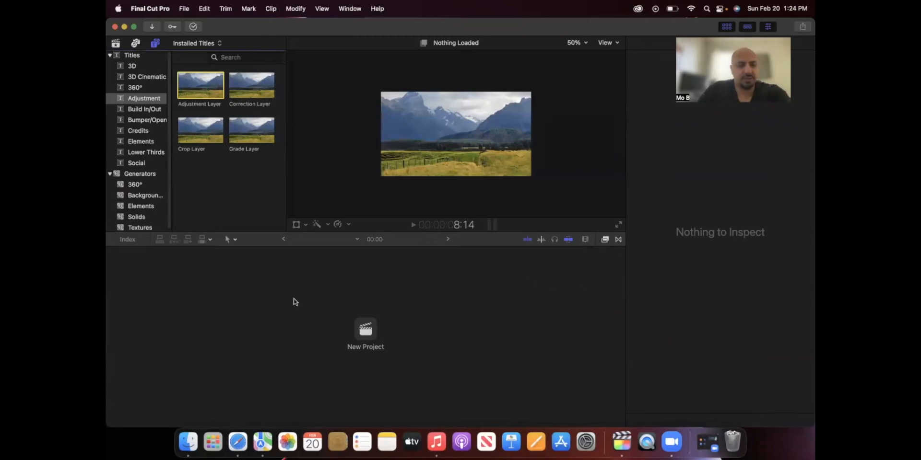
Show the home folder's Movies folder in Finder with its subfolders, including TV, collapsed.
click(187, 443)
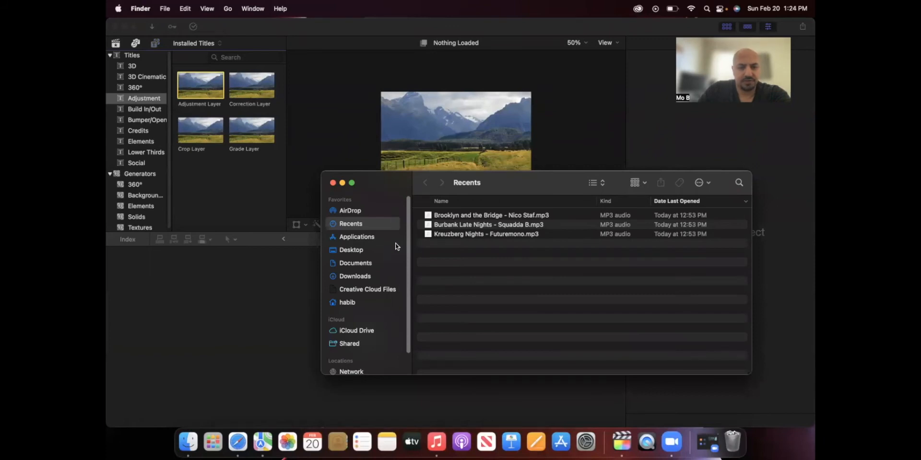
click(347, 302)
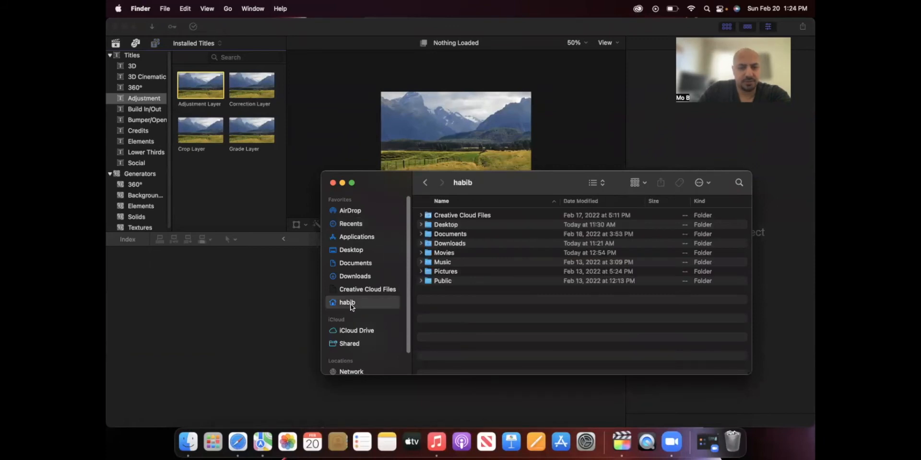
mouse_move(461, 258)
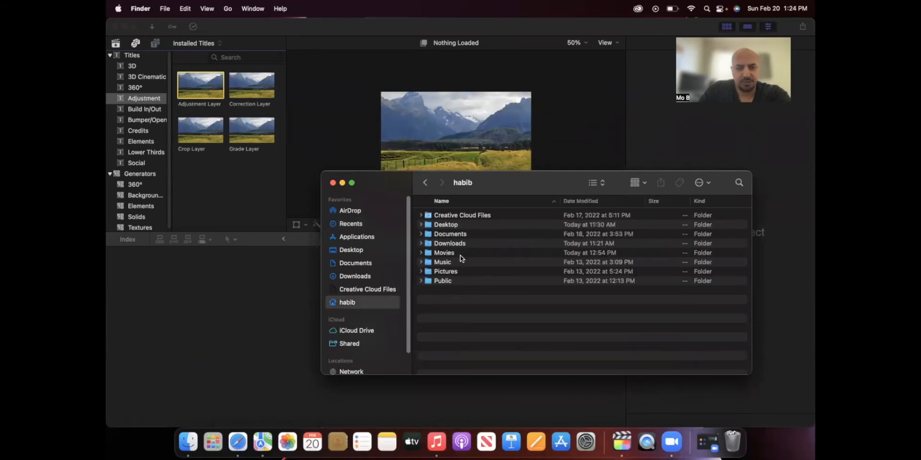
double_click(444, 252)
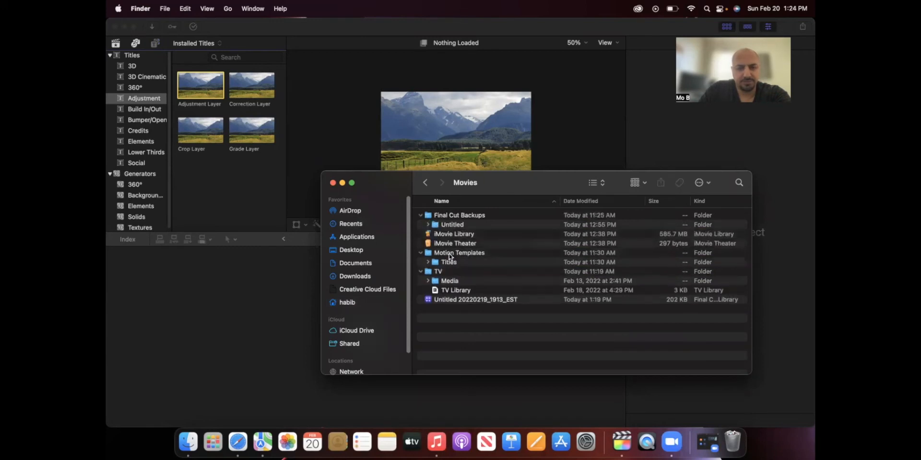
click(421, 215)
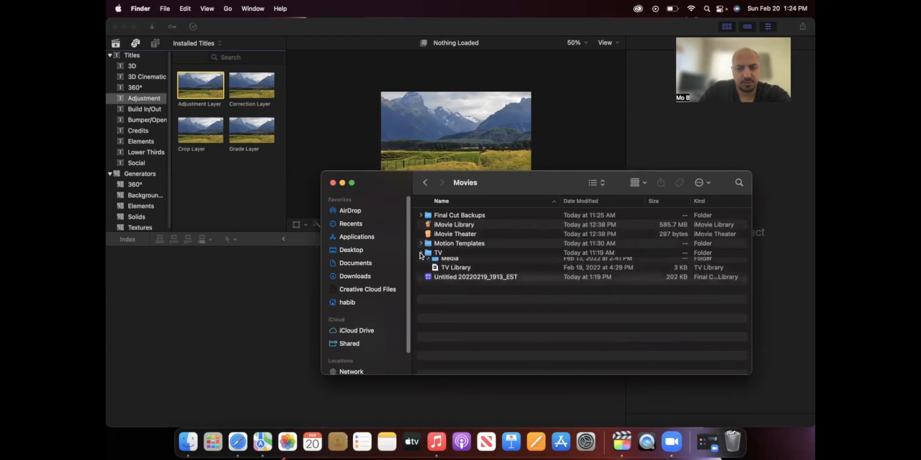
click(420, 252)
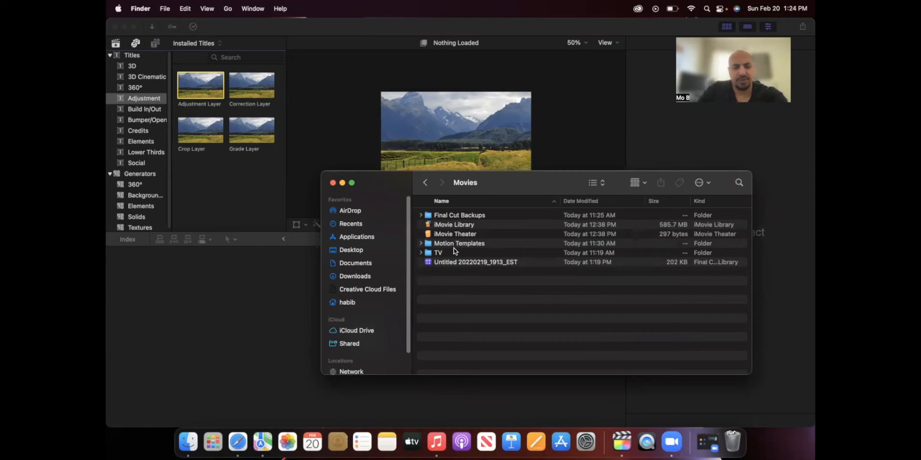
mouse_move(472, 249)
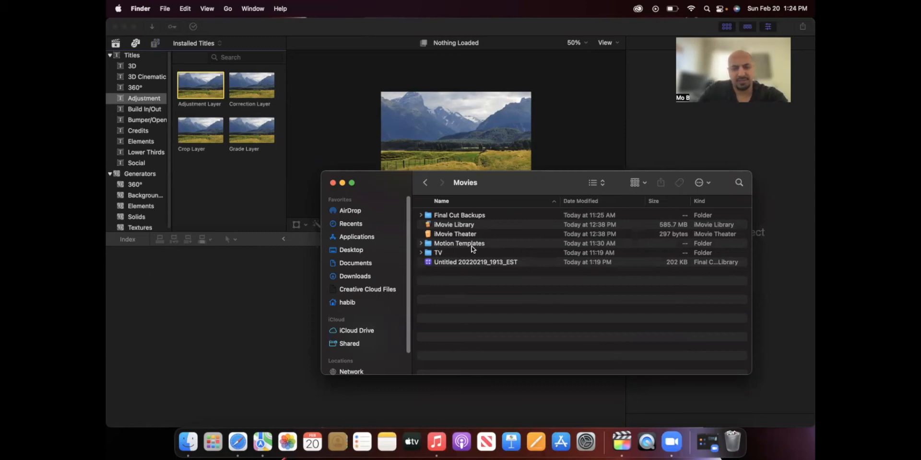
Enter the Motion Templates folder and list all Titles categories in Final Cut Pro's browser.
double_click(459, 243)
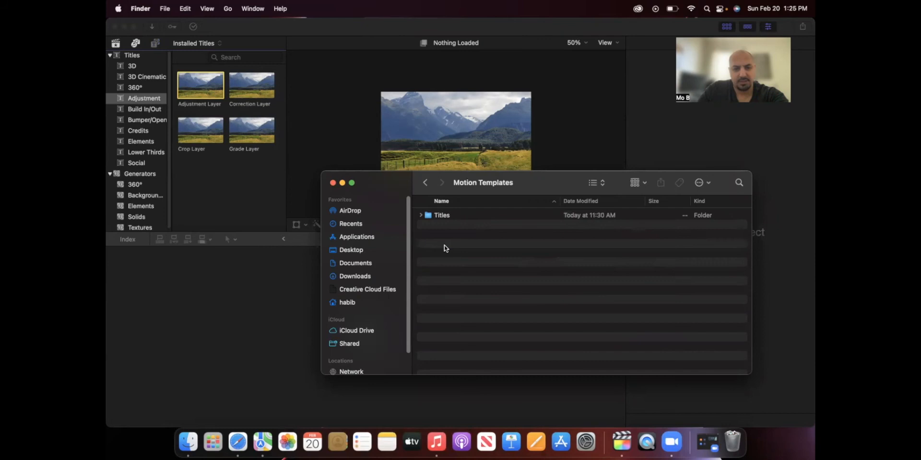
mouse_move(440, 213)
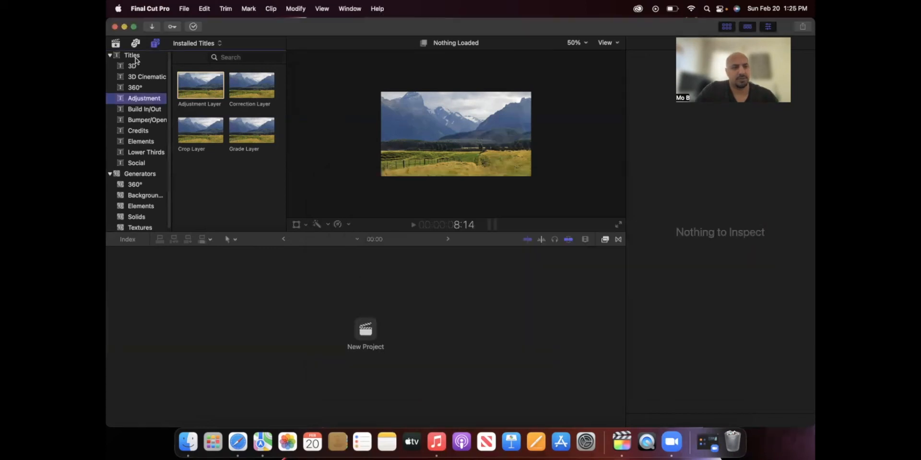
click(131, 55)
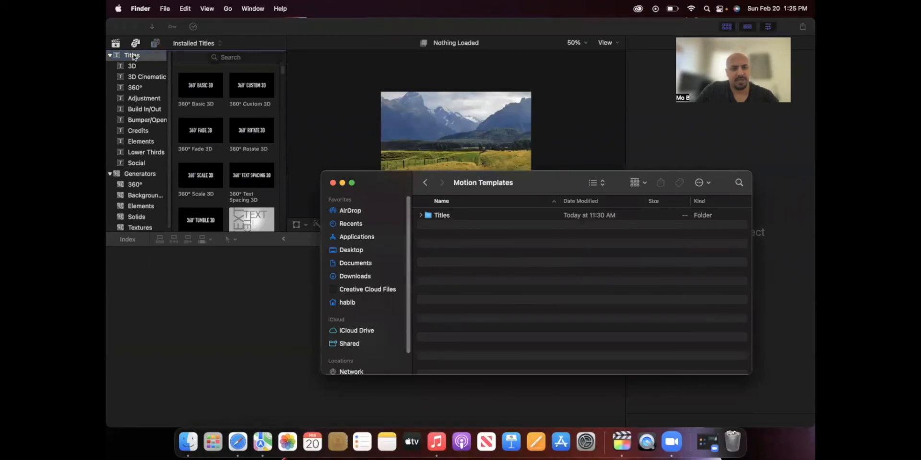
mouse_move(212, 115)
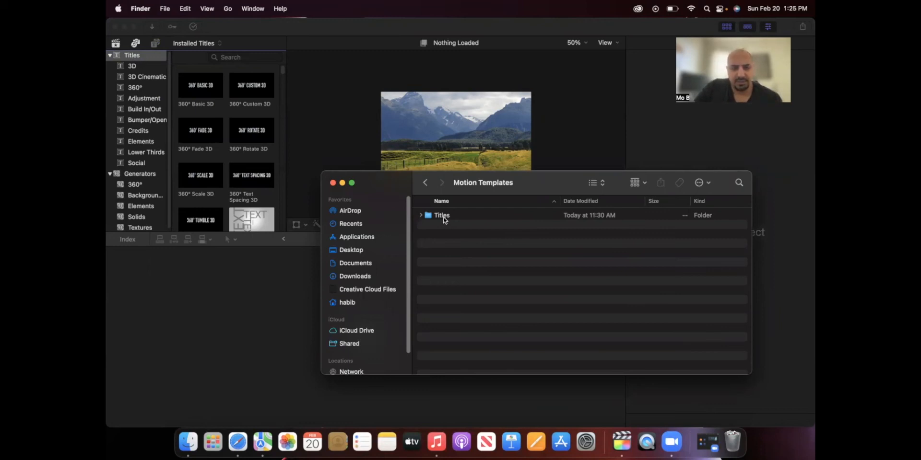
right_click(441, 214)
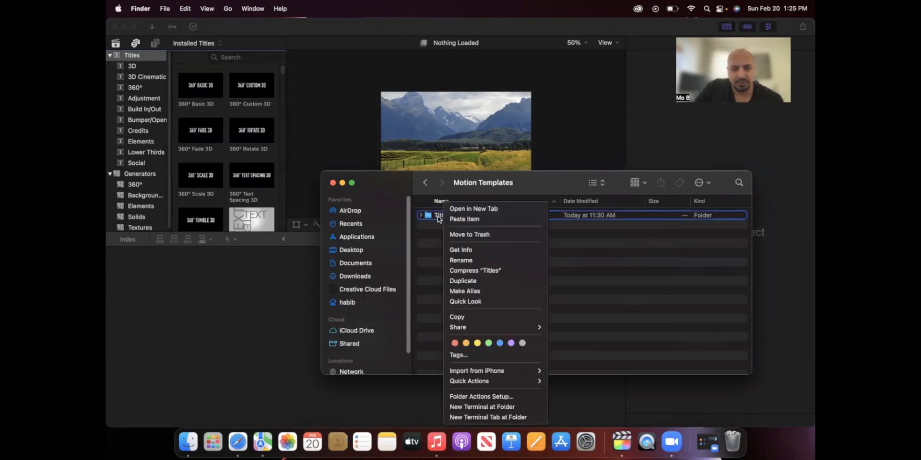
click(461, 249)
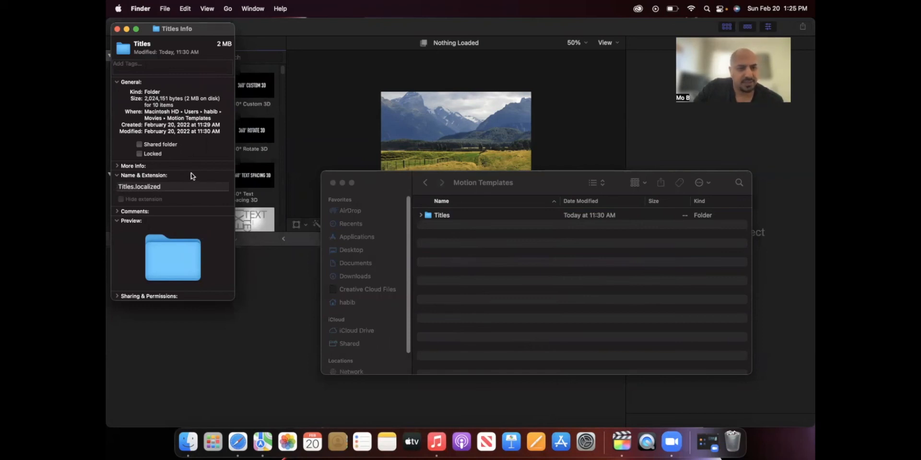
mouse_move(137, 40)
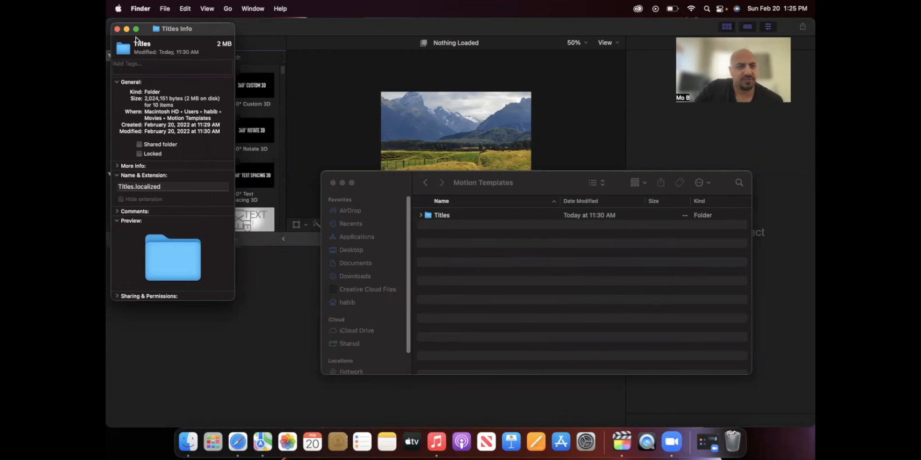
click(117, 28)
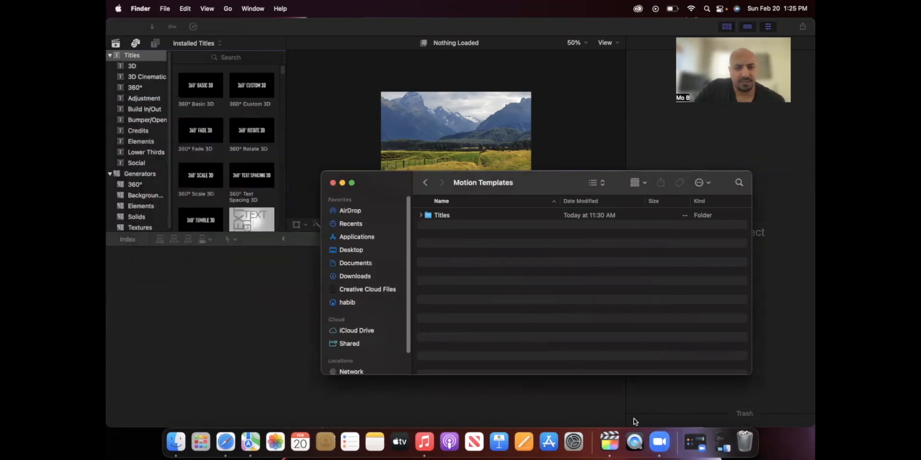
Back in Movies, show Get Info for Motion Templates, revealing its Motion Templates.localized name.
click(425, 183)
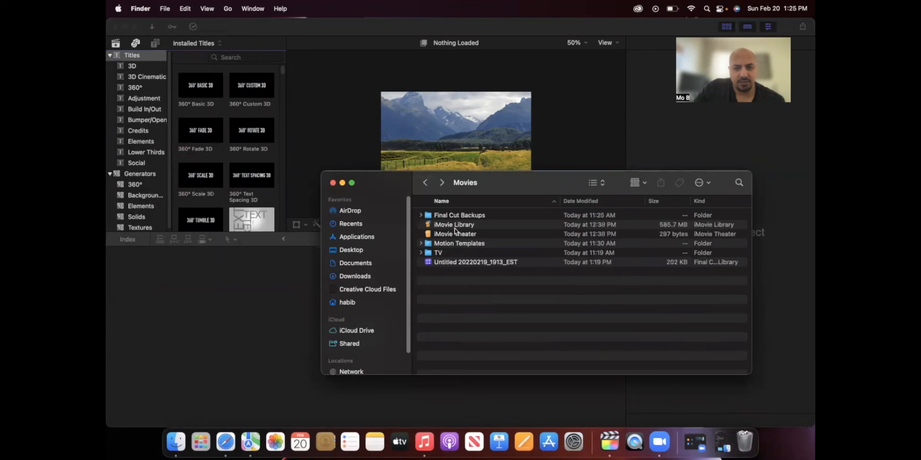
right_click(459, 242)
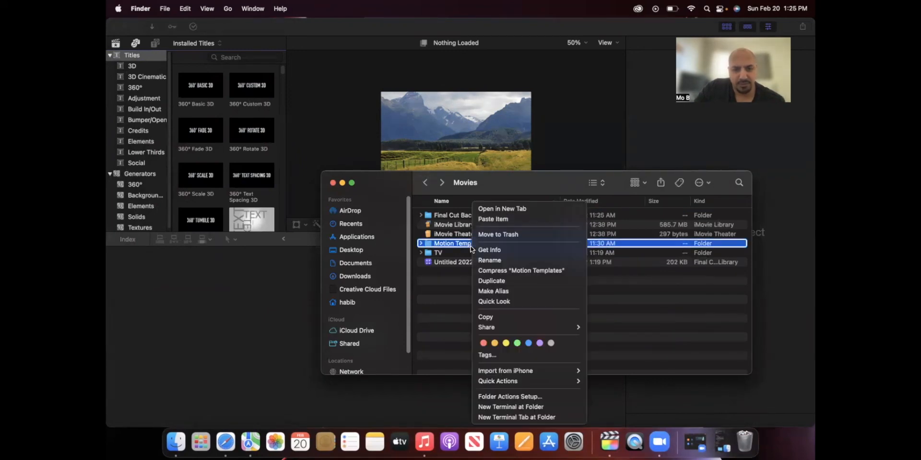
mouse_move(504, 250)
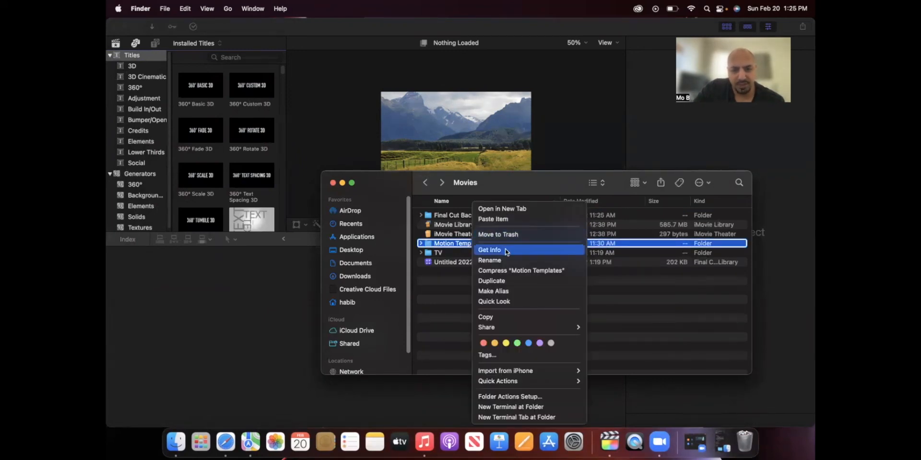
click(489, 250)
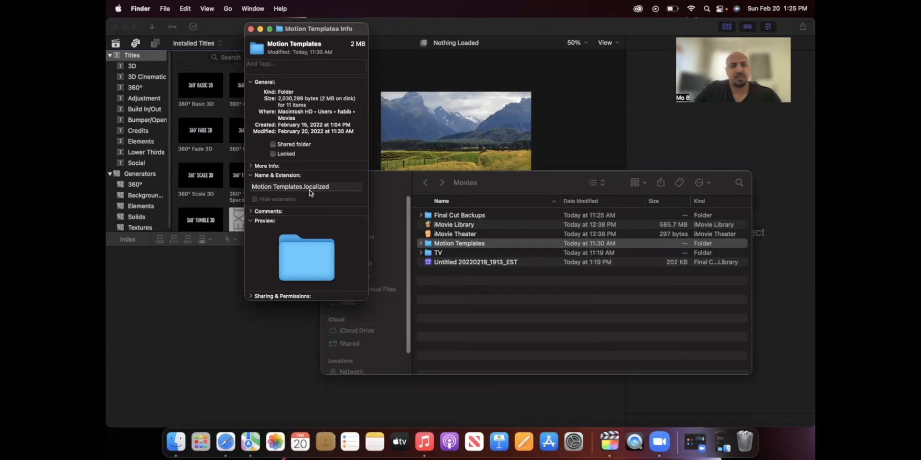
mouse_move(738, 171)
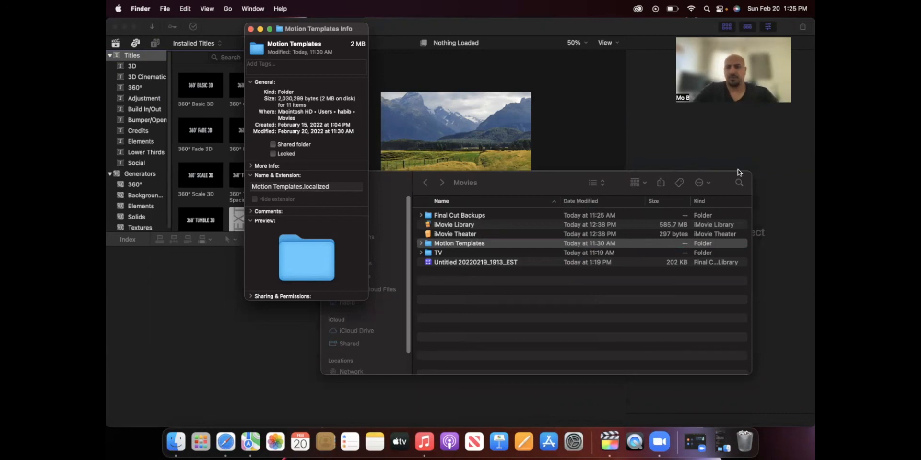